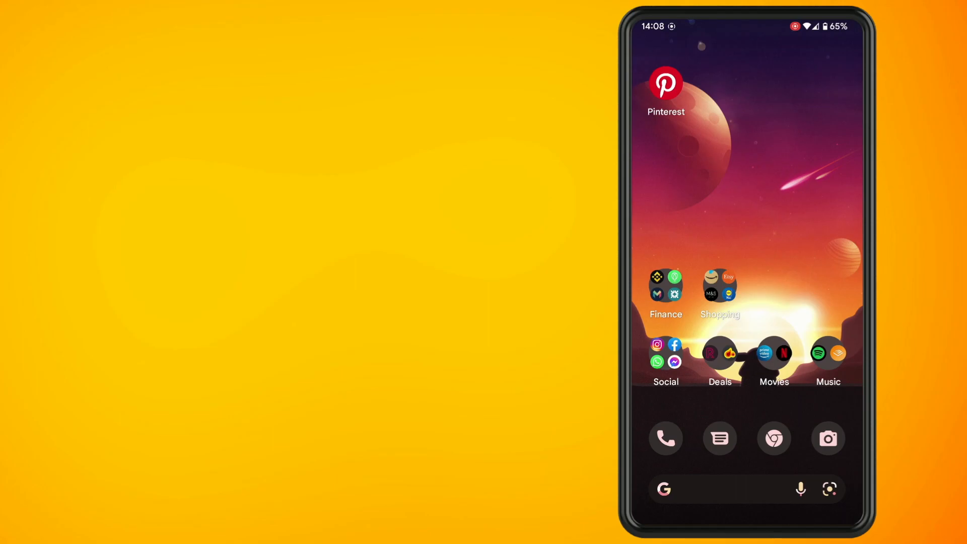
Launch the Pinterest app from the home screen
left_click(665, 83)
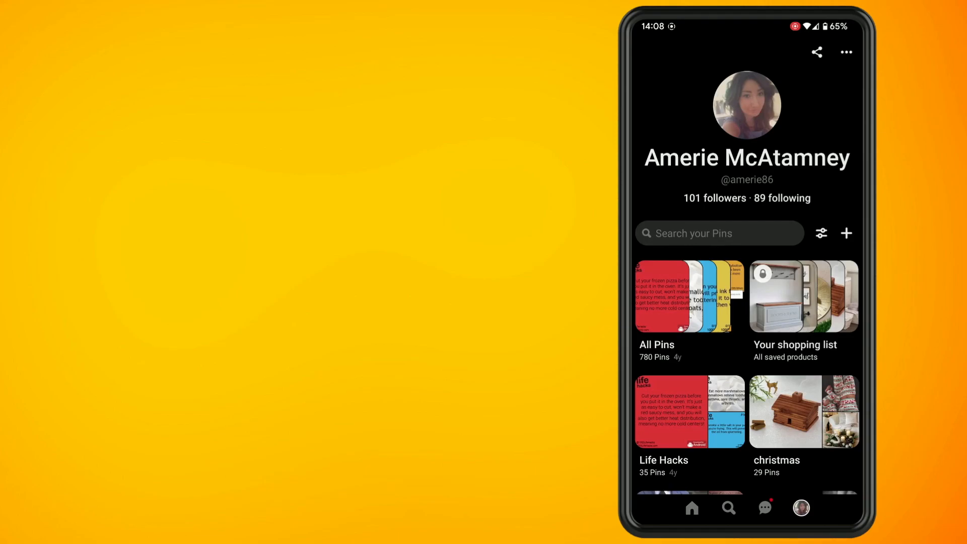
left_click(845, 52)
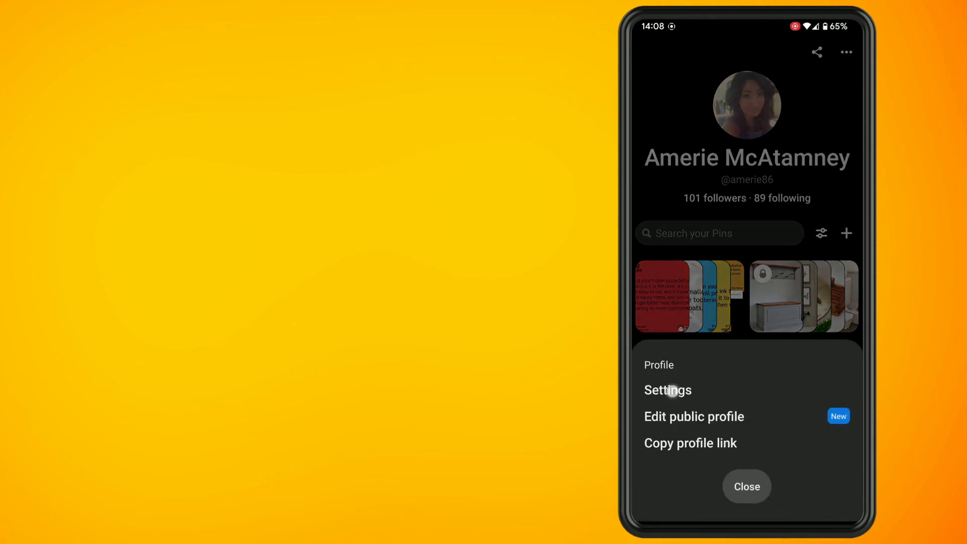
left_click(667, 390)
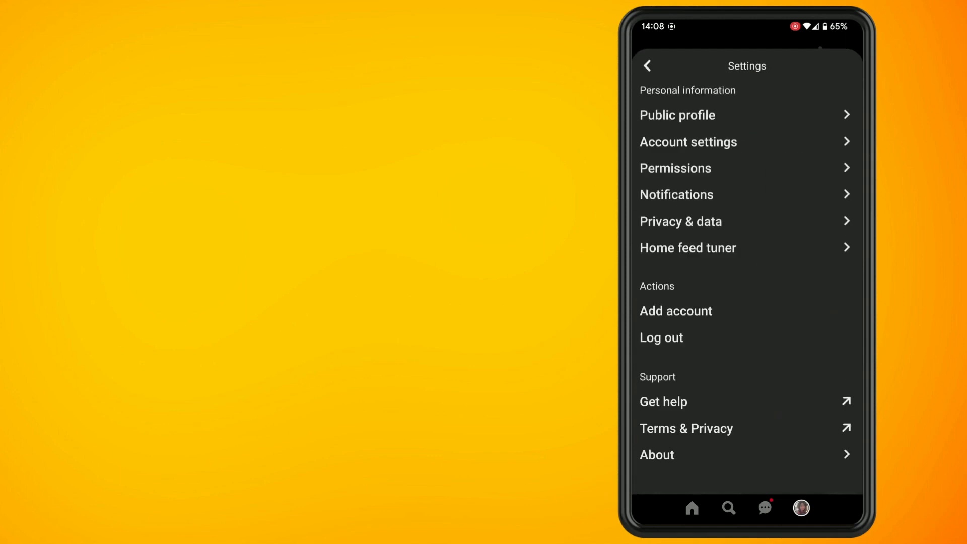
left_click(680, 222)
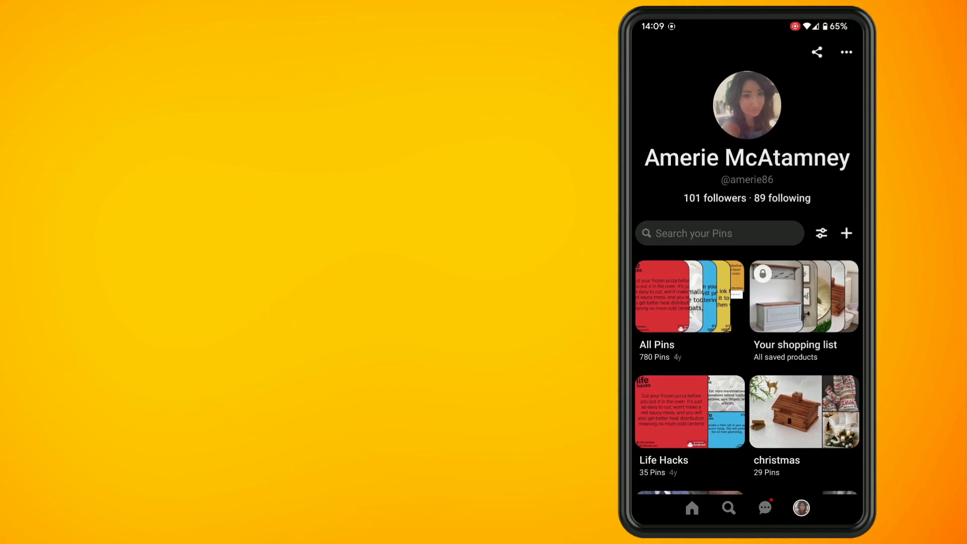
Open the christmas board from the profile and show its options menu
scroll("down", 3)
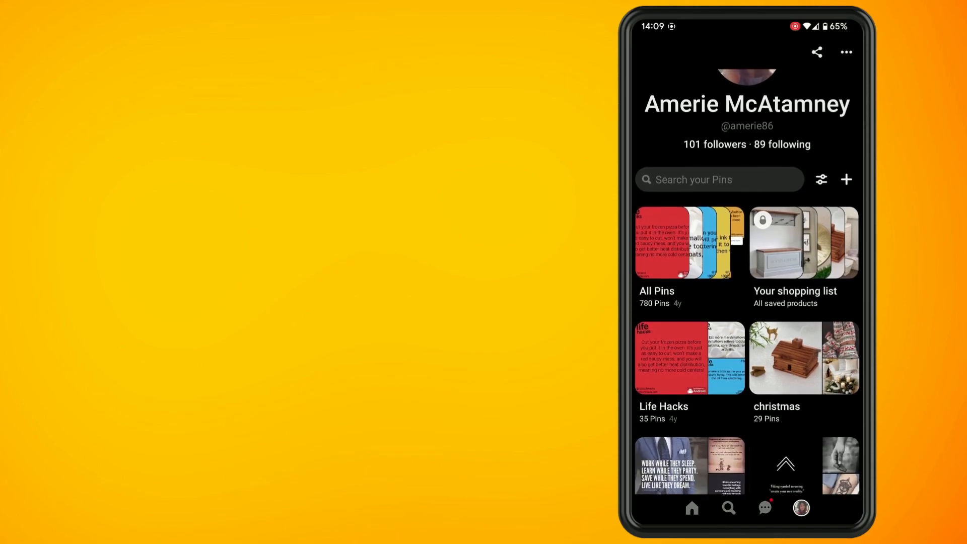
left_click(804, 358)
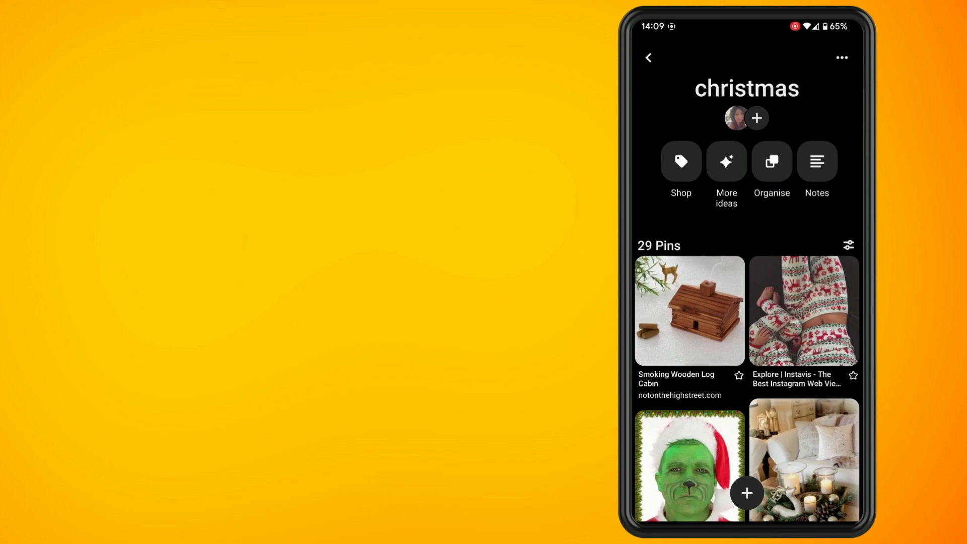
left_click(841, 57)
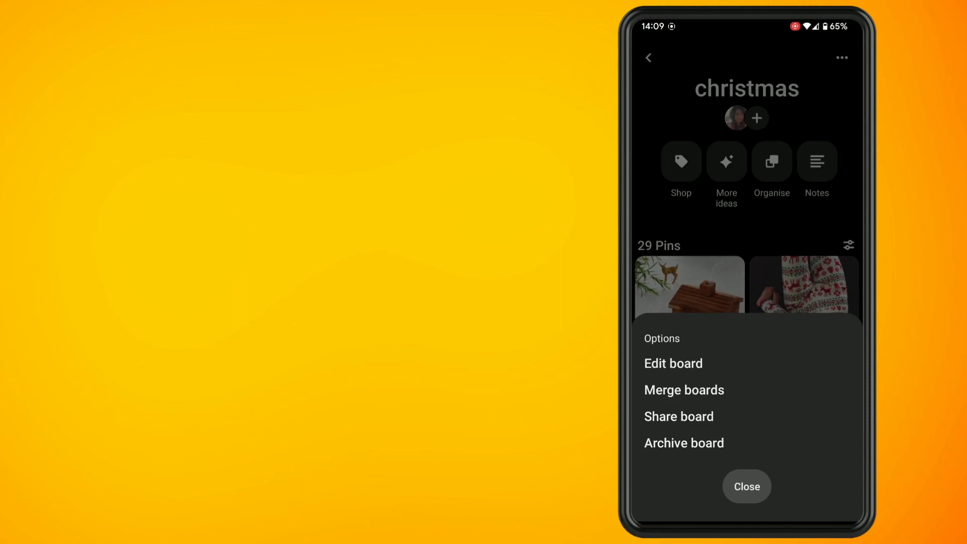
Edit the christmas board, enable 'Keep this board secret', and save
left_click(673, 363)
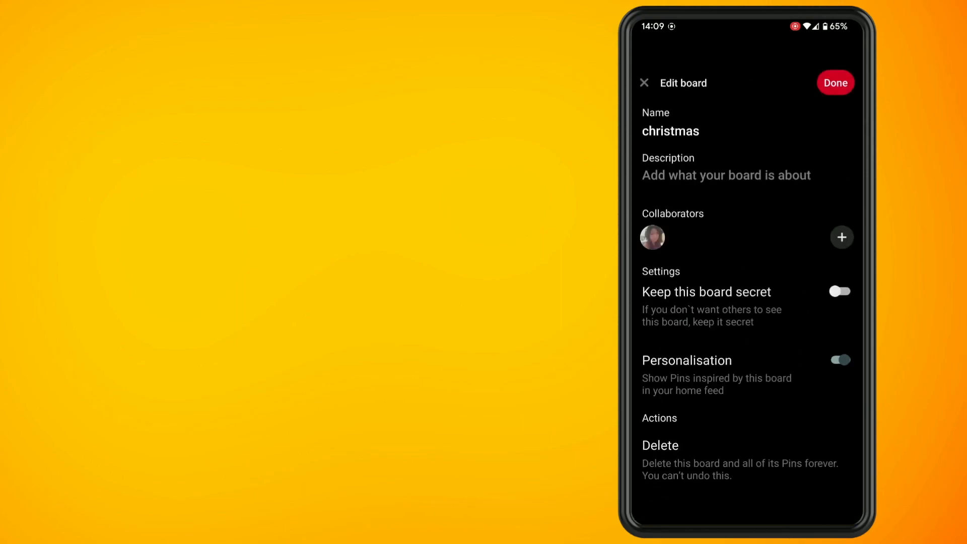
scroll("up", 3)
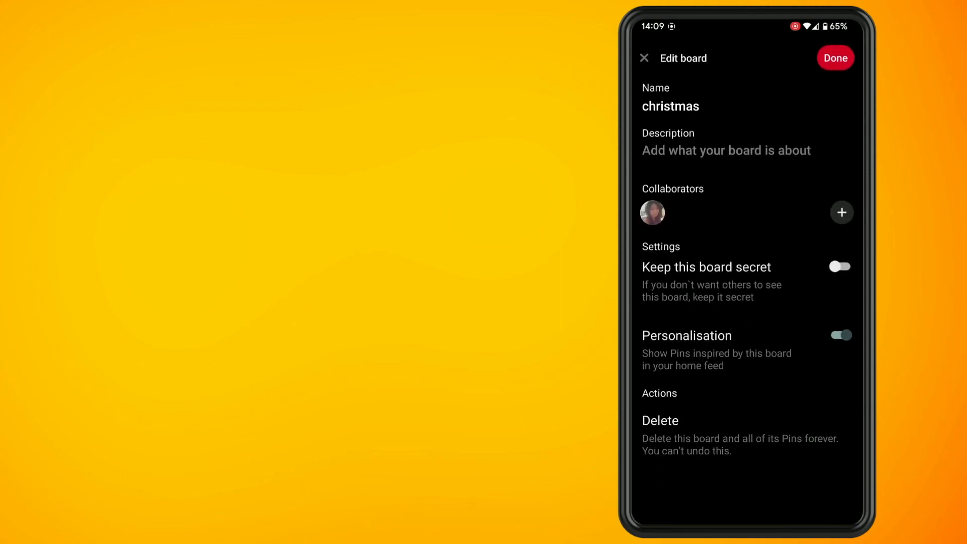
left_click(840, 267)
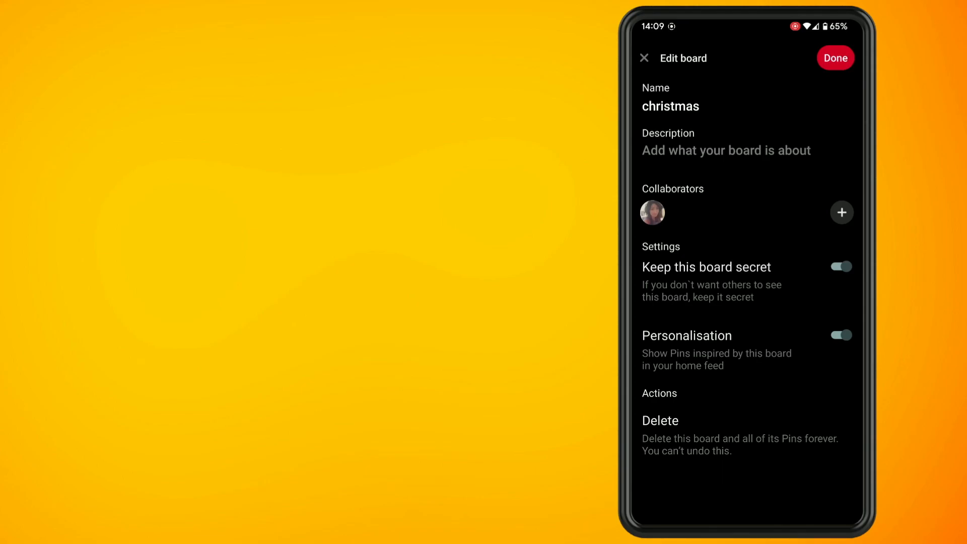
left_click(835, 57)
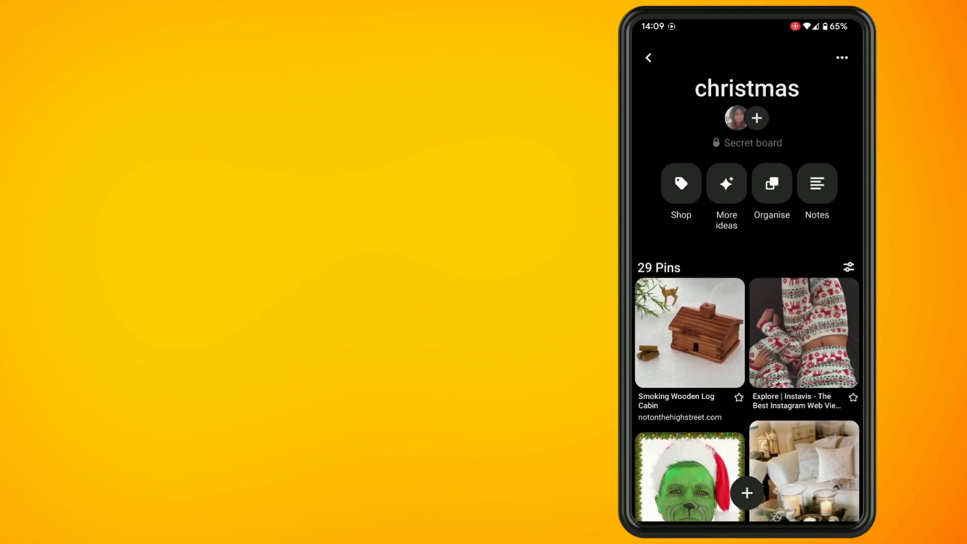